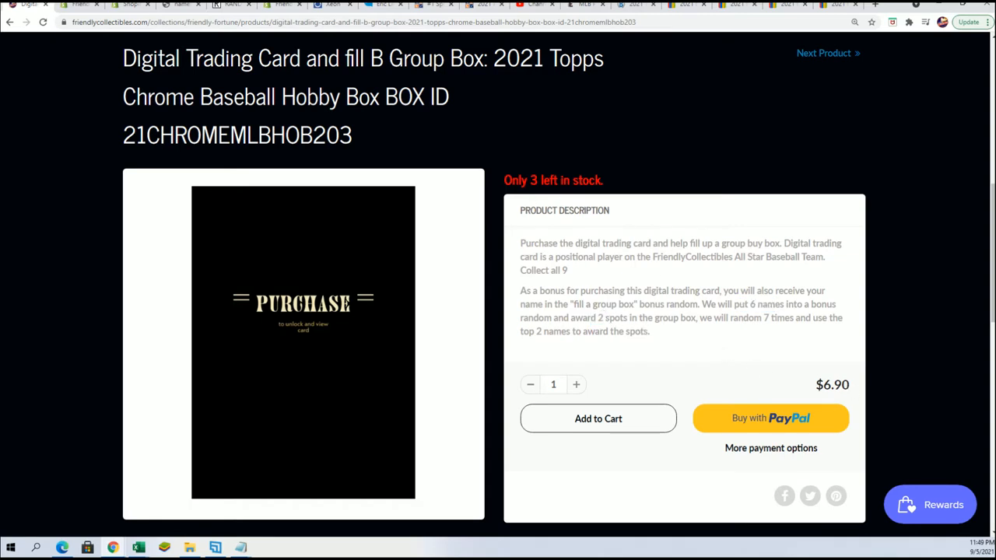
- Review the bonus random rules, then move to the RANDOM.ORG list randomizer tab
double_click(606, 317)
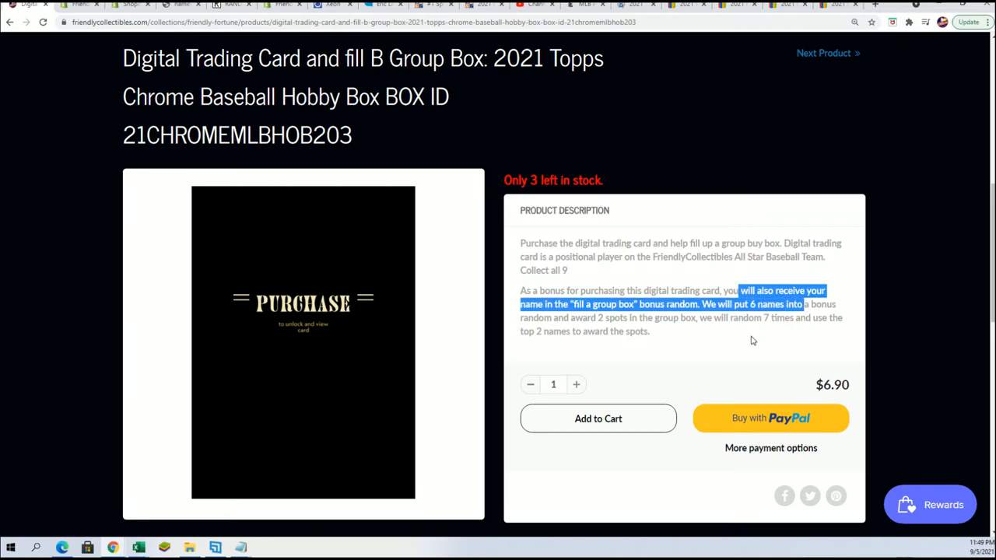
left_click(724, 337)
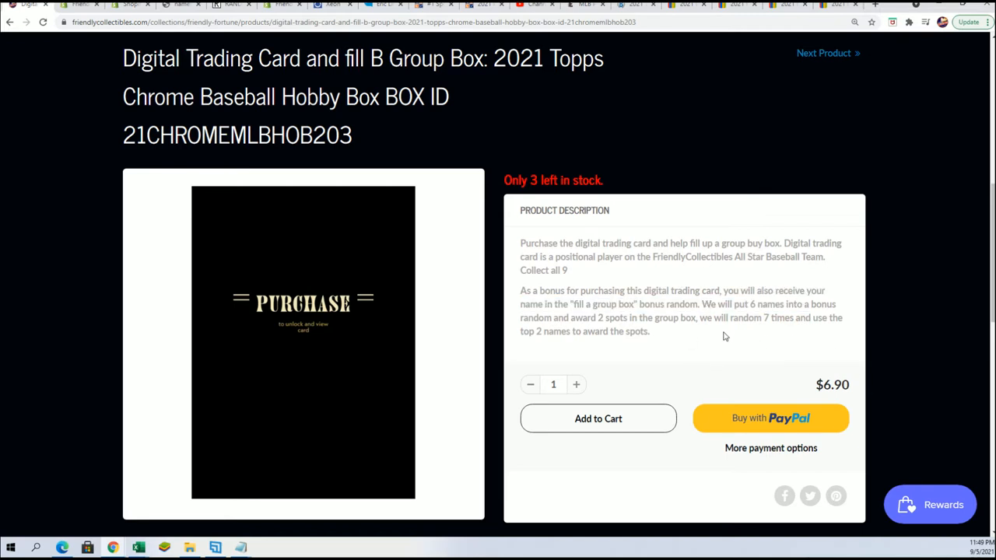
mouse_move(651, 207)
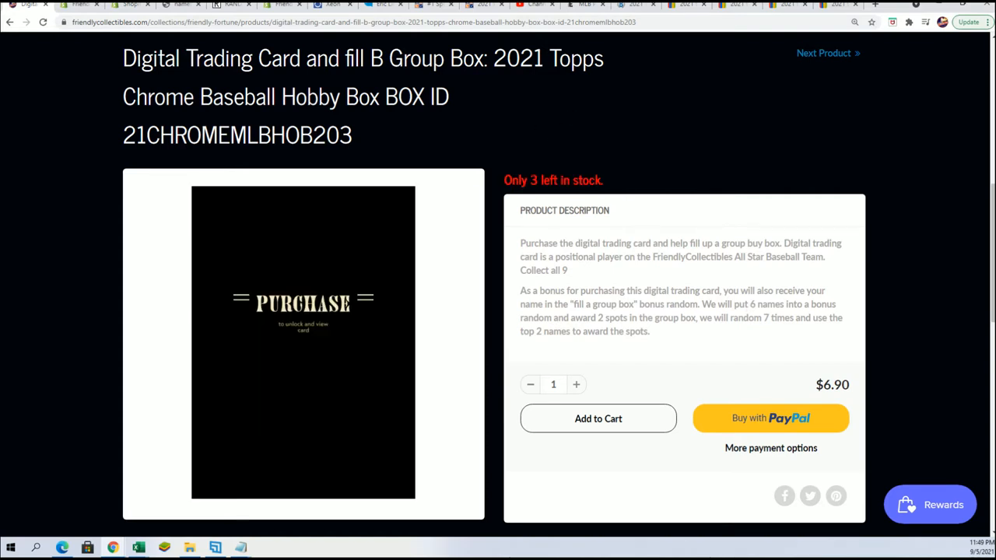
mouse_move(639, 306)
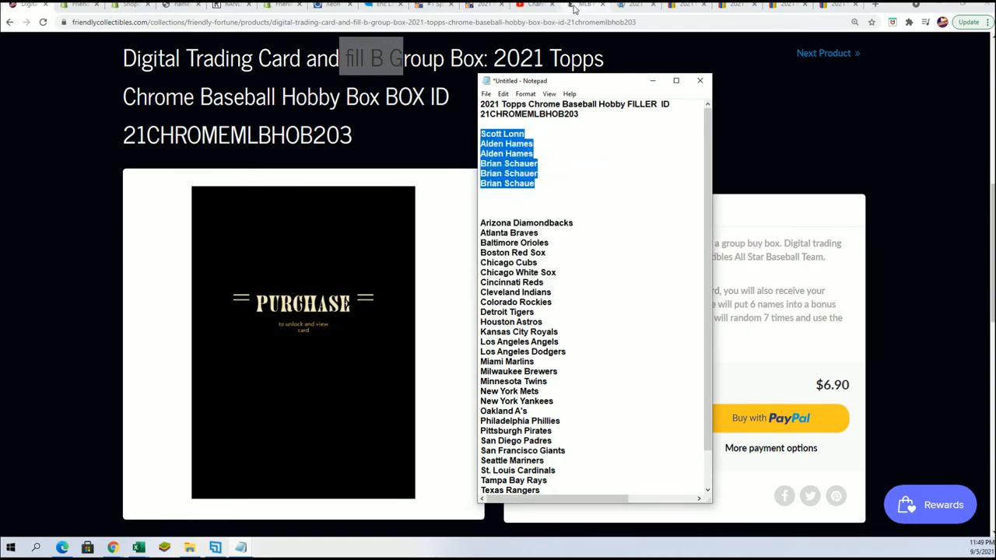
left_click(226, 7)
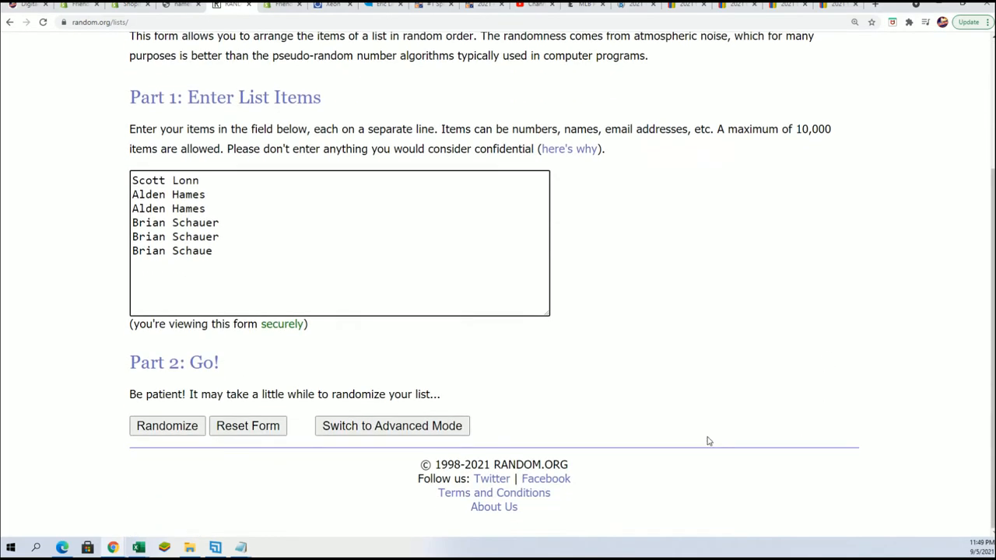
left_click(166, 425)
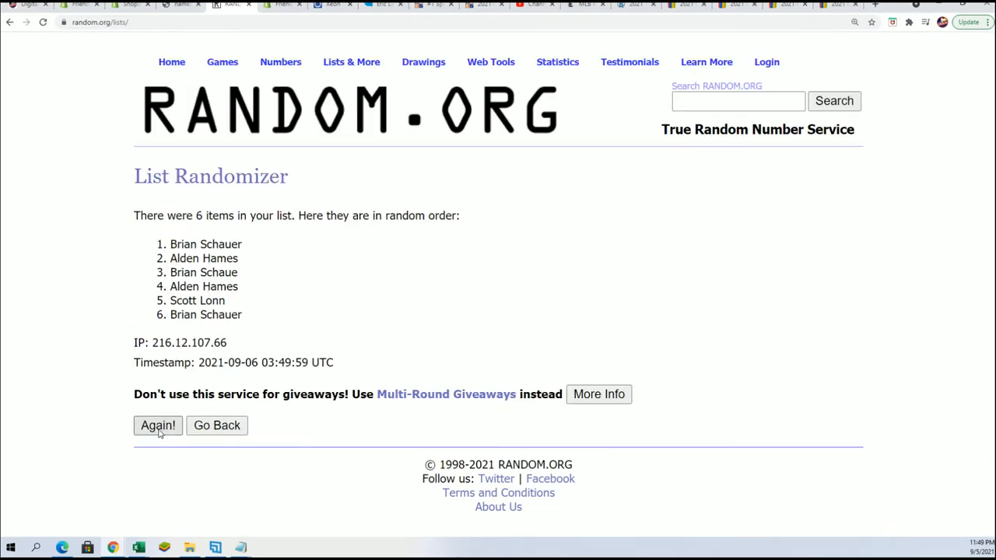
left_click(158, 425)
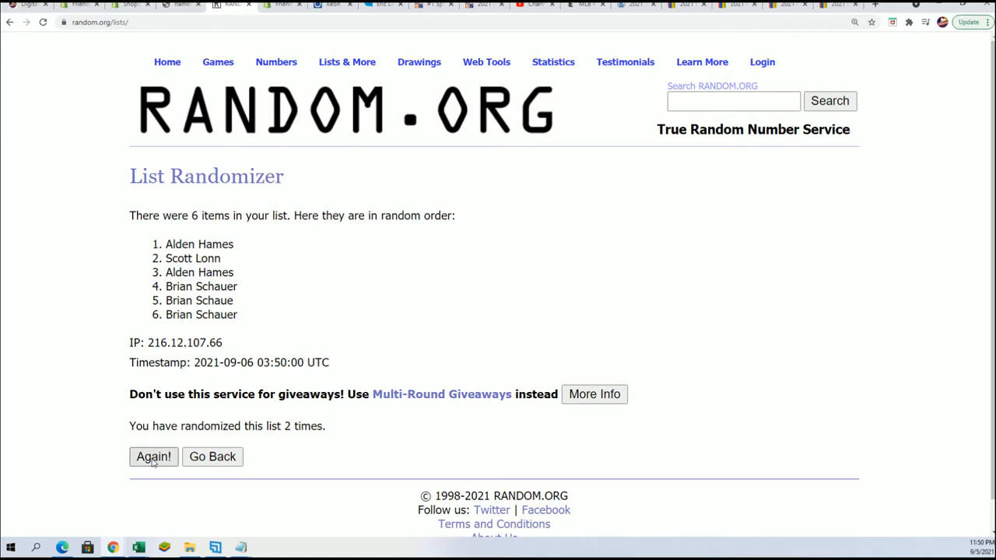
left_click(154, 457)
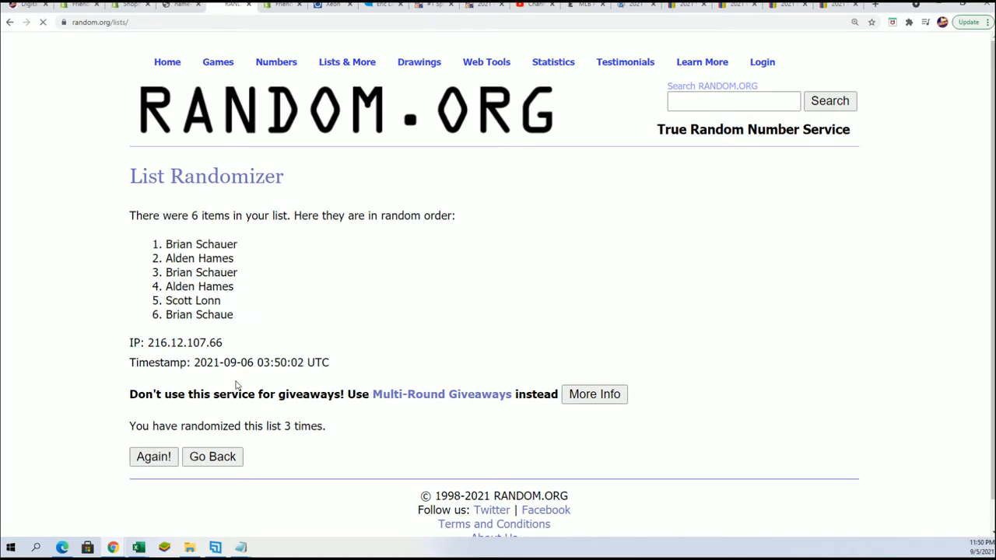
left_click(153, 457)
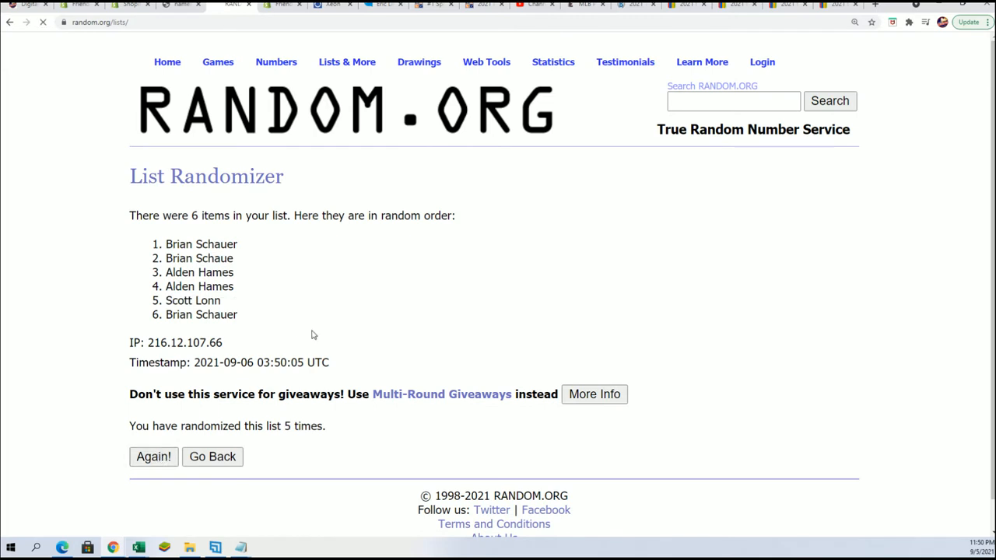
left_click(153, 457)
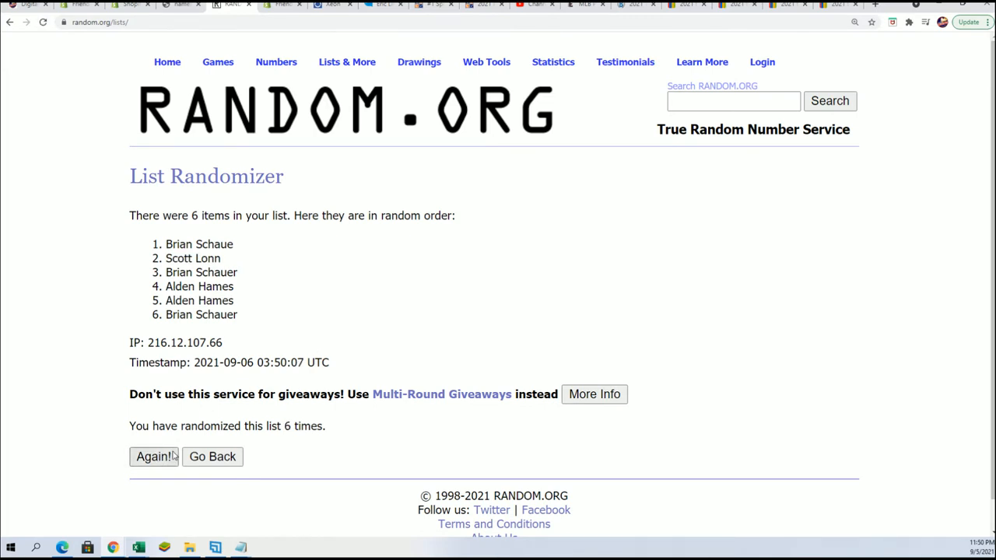
left_click(153, 457)
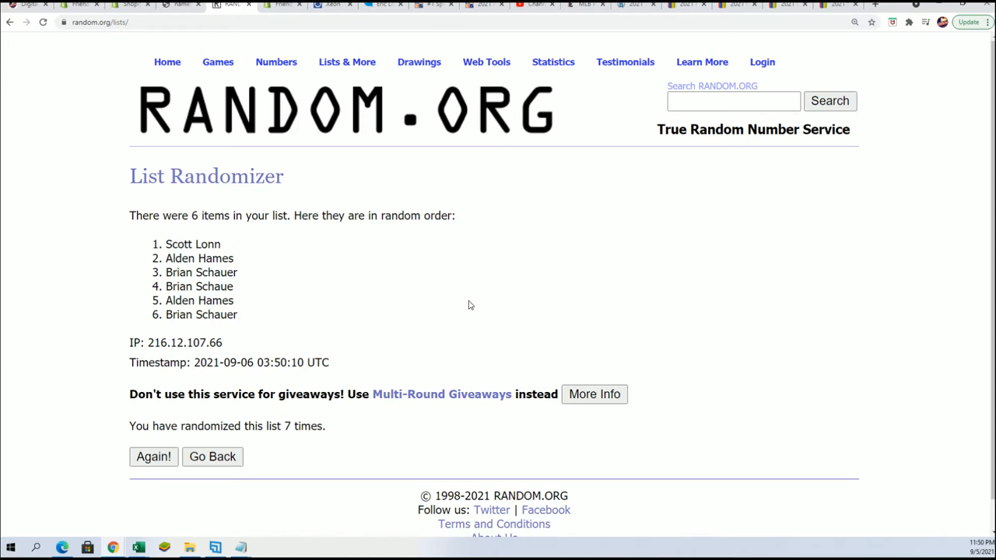
mouse_move(251, 263)
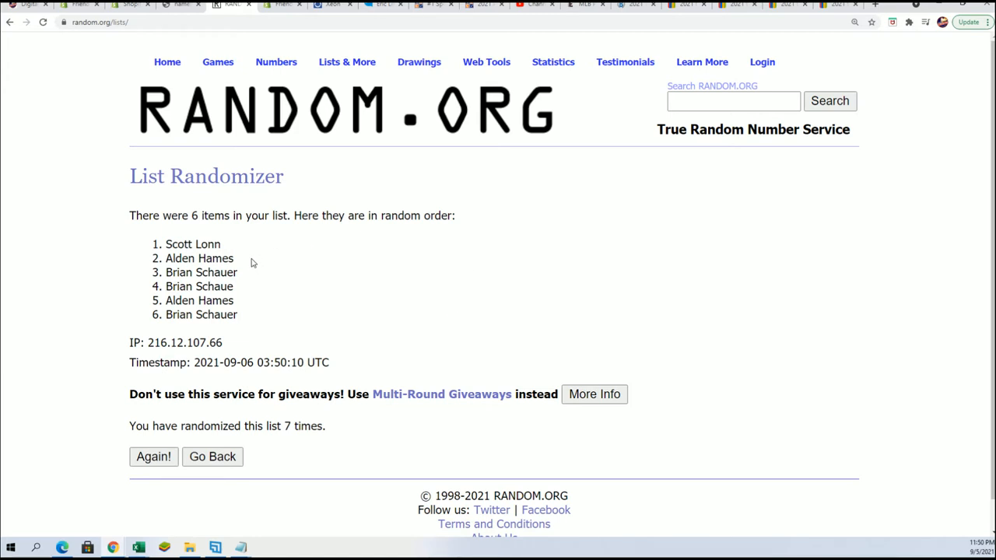
left_click_drag(165, 243, 233, 258)
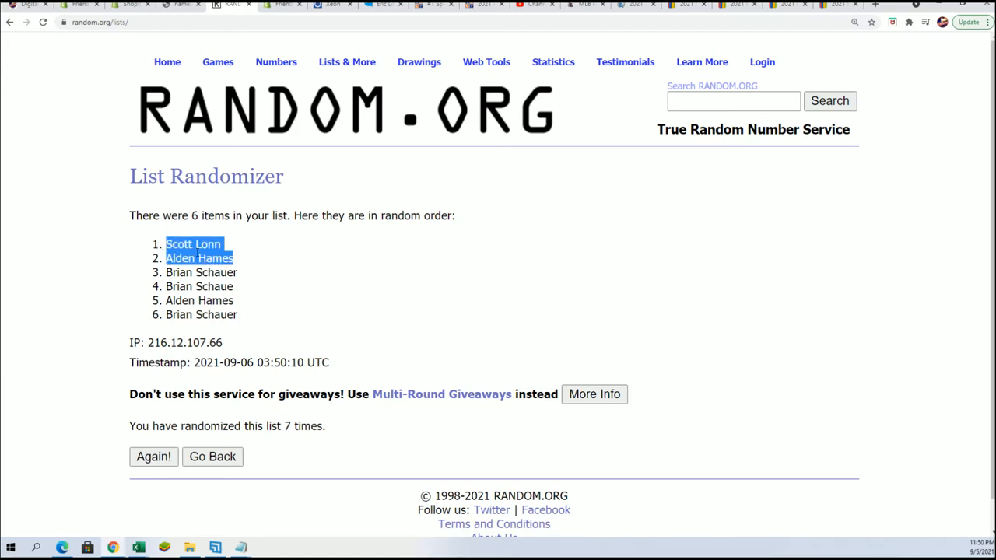
mouse_move(255, 294)
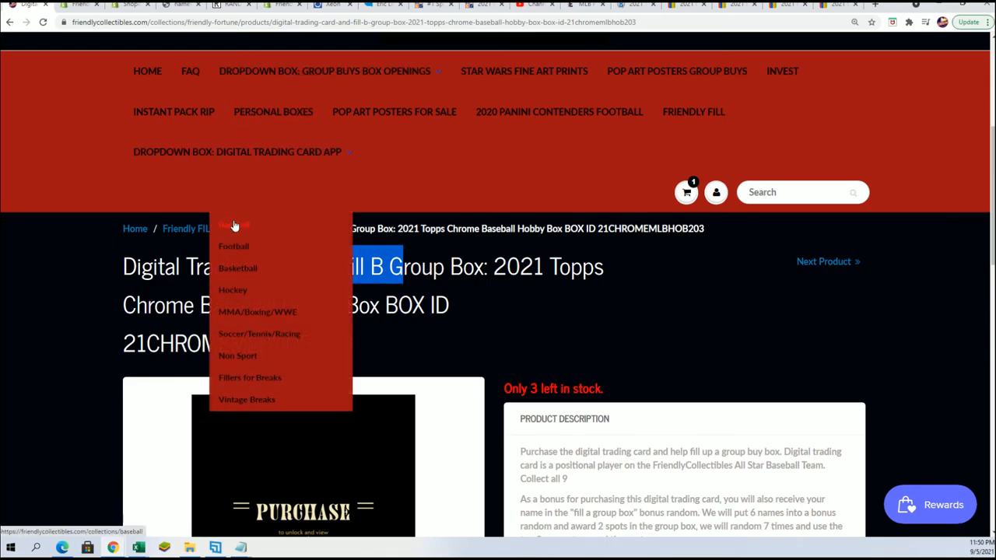
- Open the Baseball collection and scroll to the 2021 Topps Chrome Hobby Box listing
left_click(234, 224)
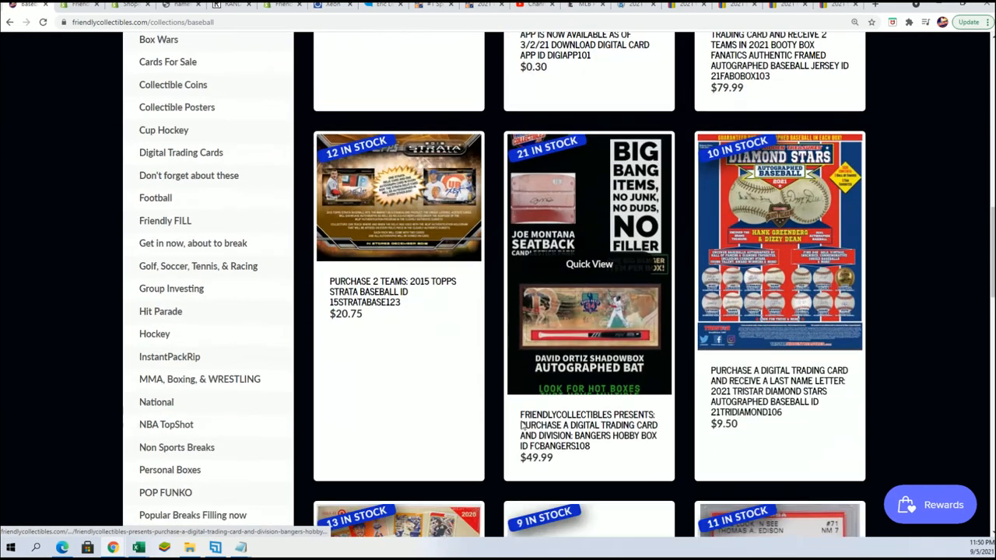
scroll("down", 3)
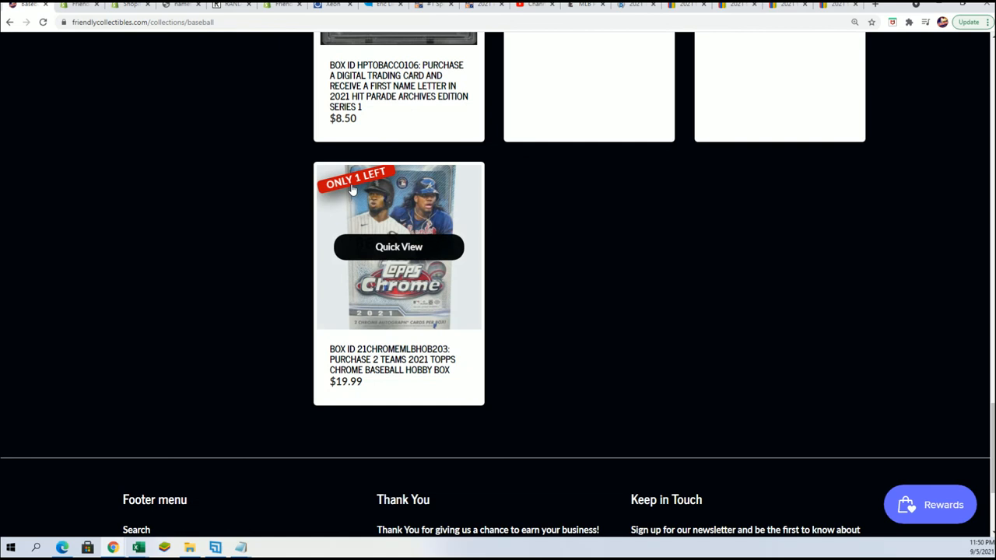
mouse_move(554, 372)
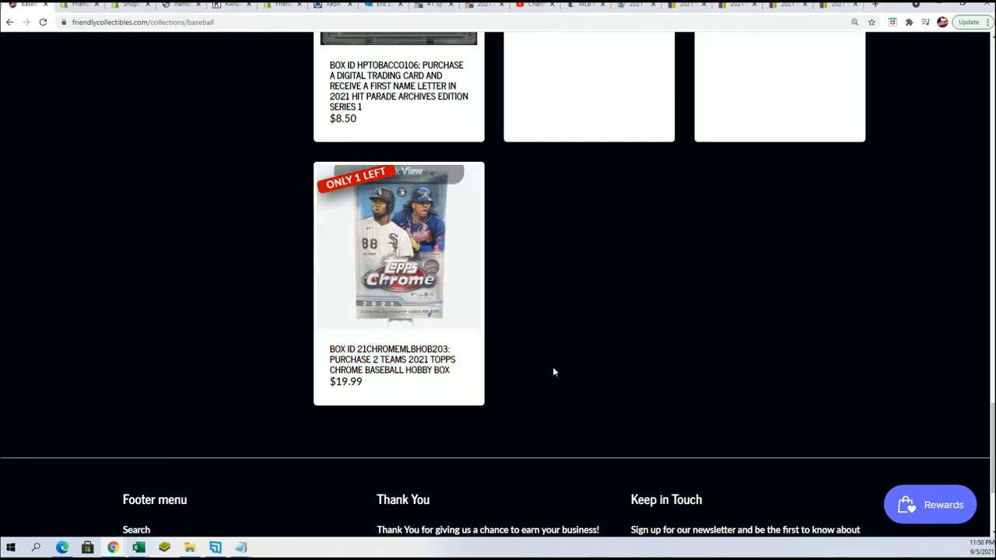